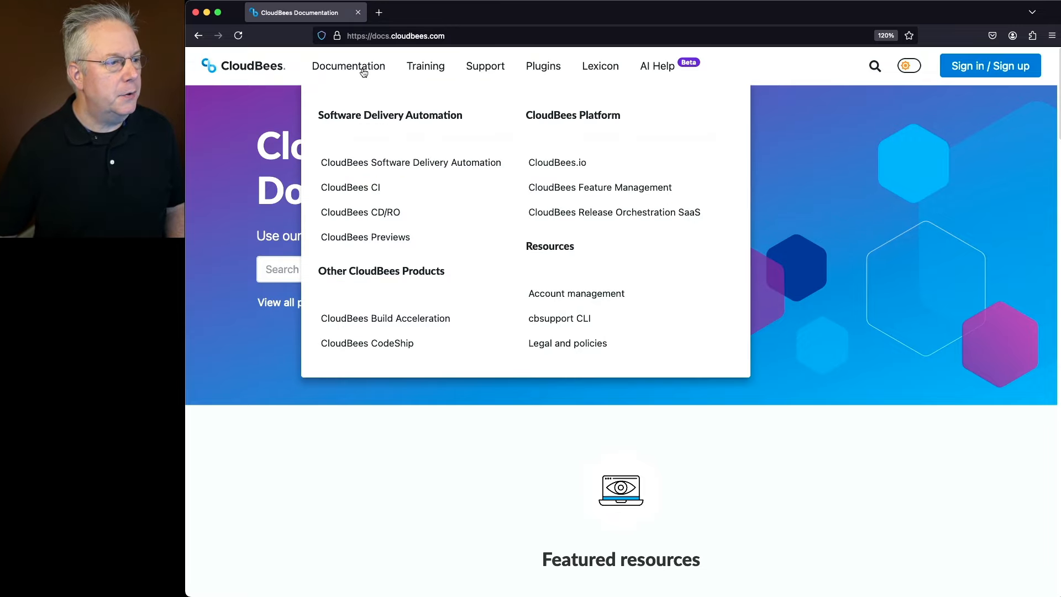
Go to the CloudBees CI release notes through the Documentation menu and its Release notes entry
left_click(350, 187)
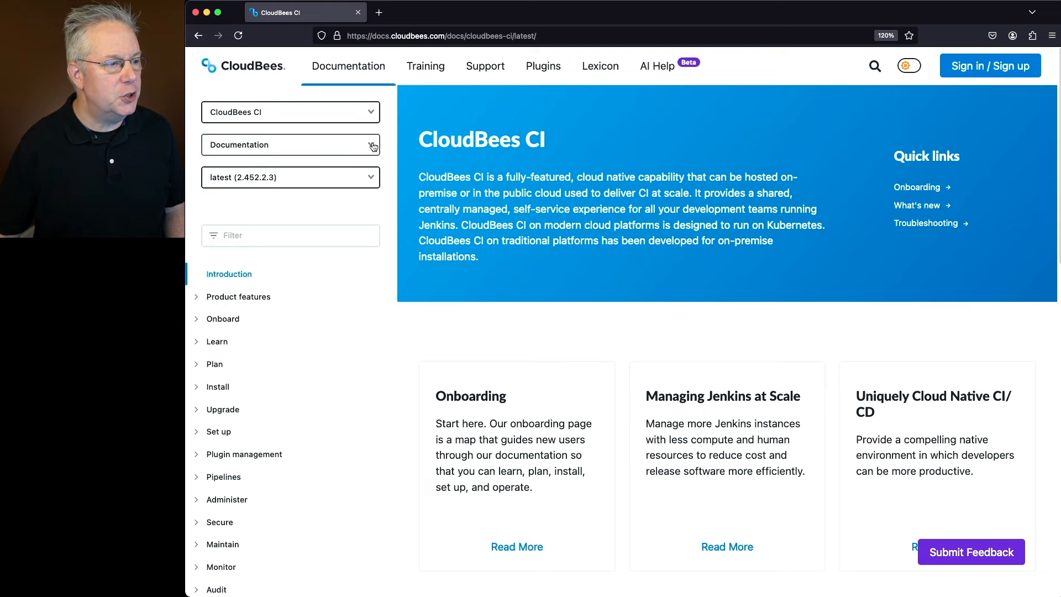
left_click(290, 143)
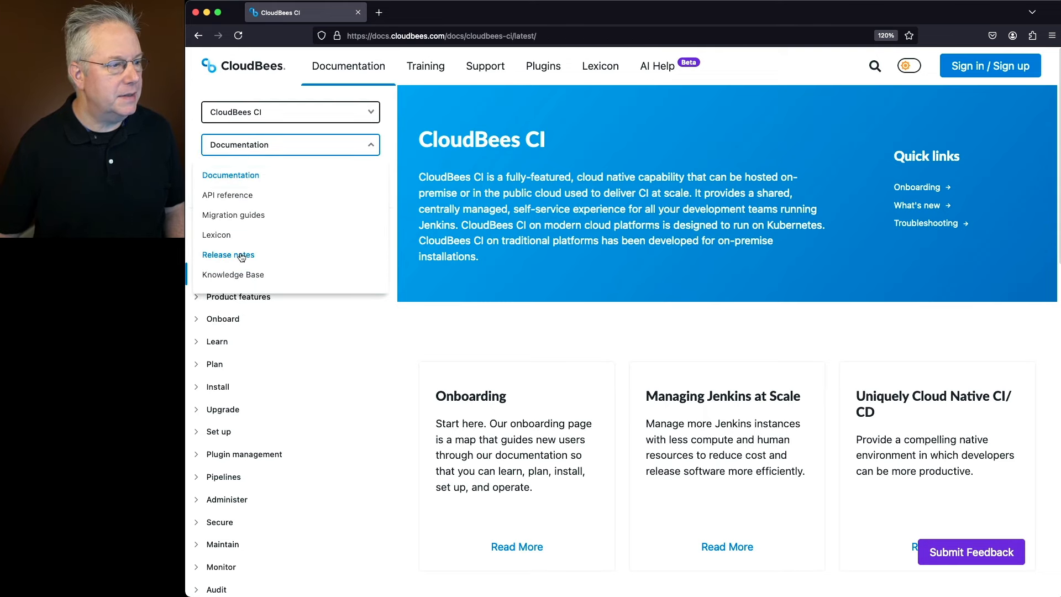
left_click(228, 254)
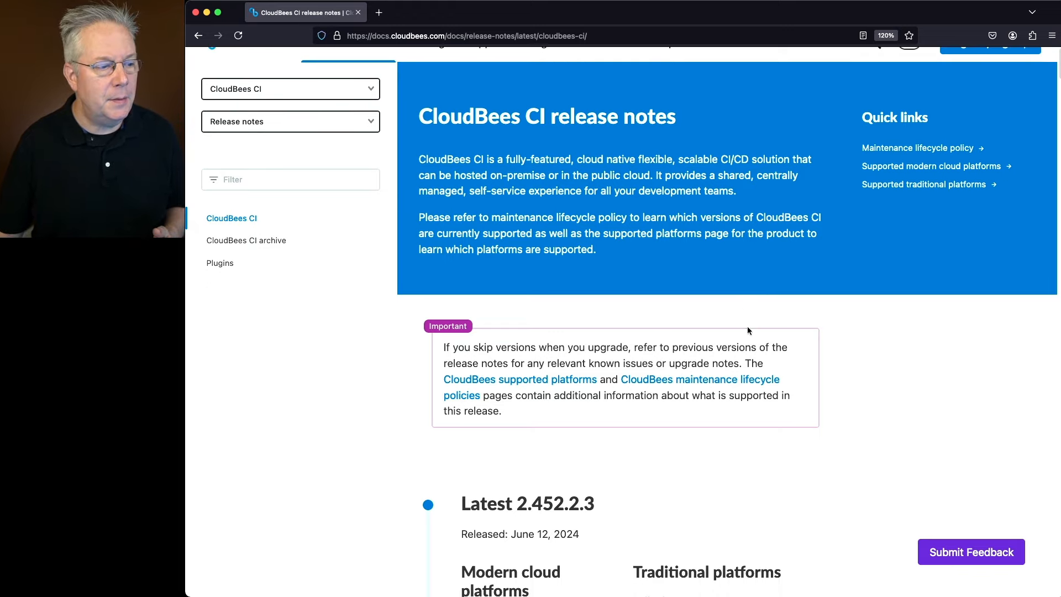
scroll("down", 3)
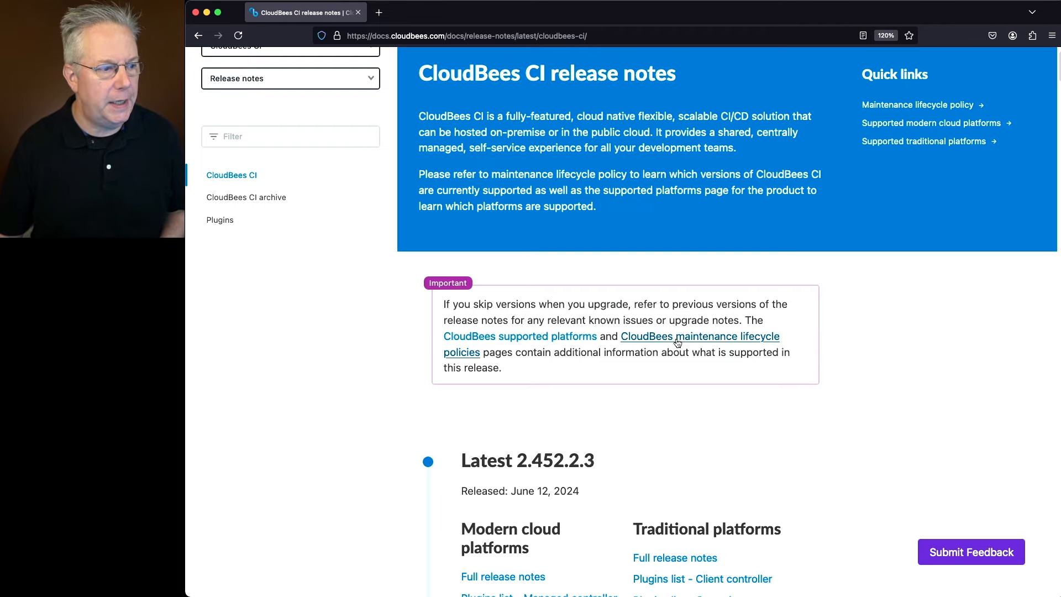
left_click_drag(493, 304, 627, 304)
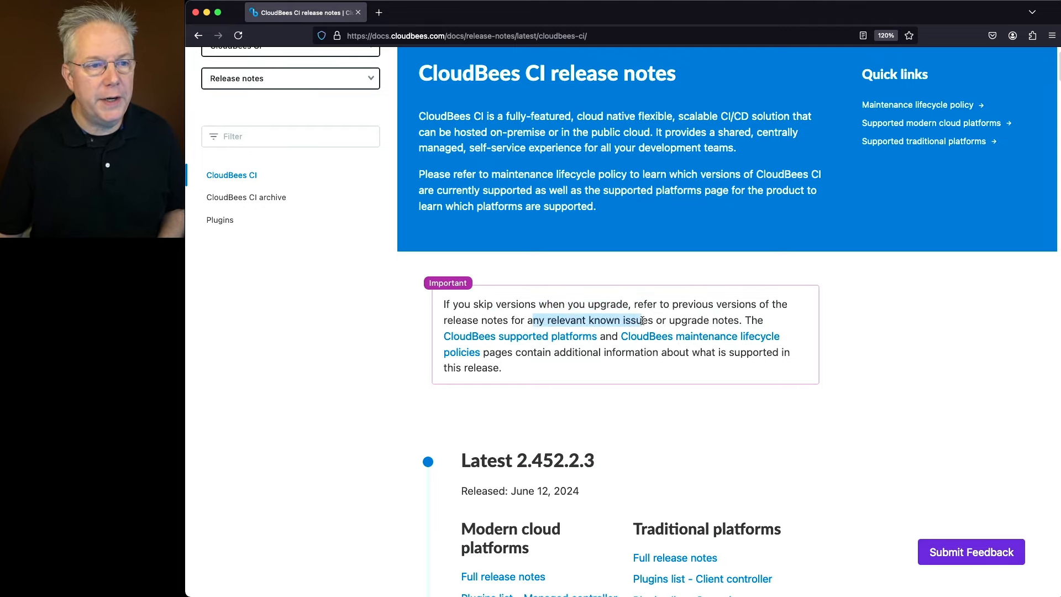
scroll("down", 3)
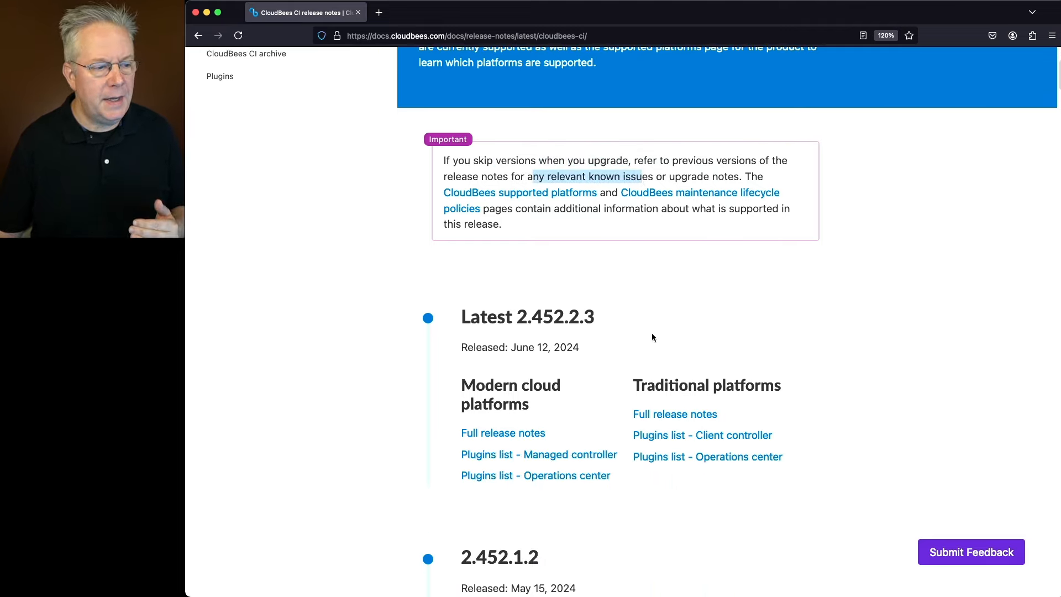
scroll("down", 3)
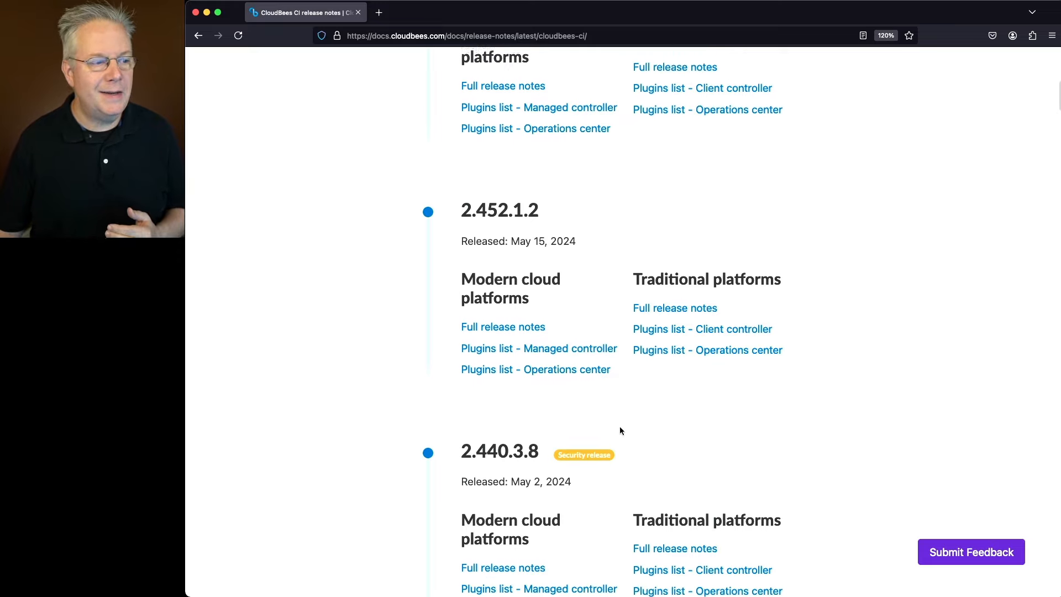
scroll("down", 3)
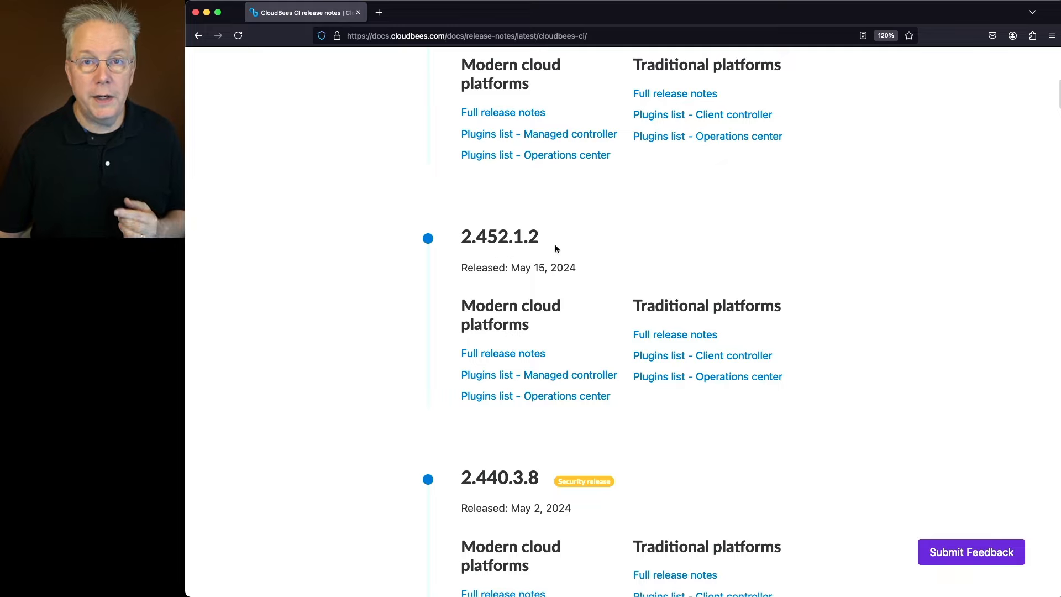
mouse_move(598, 297)
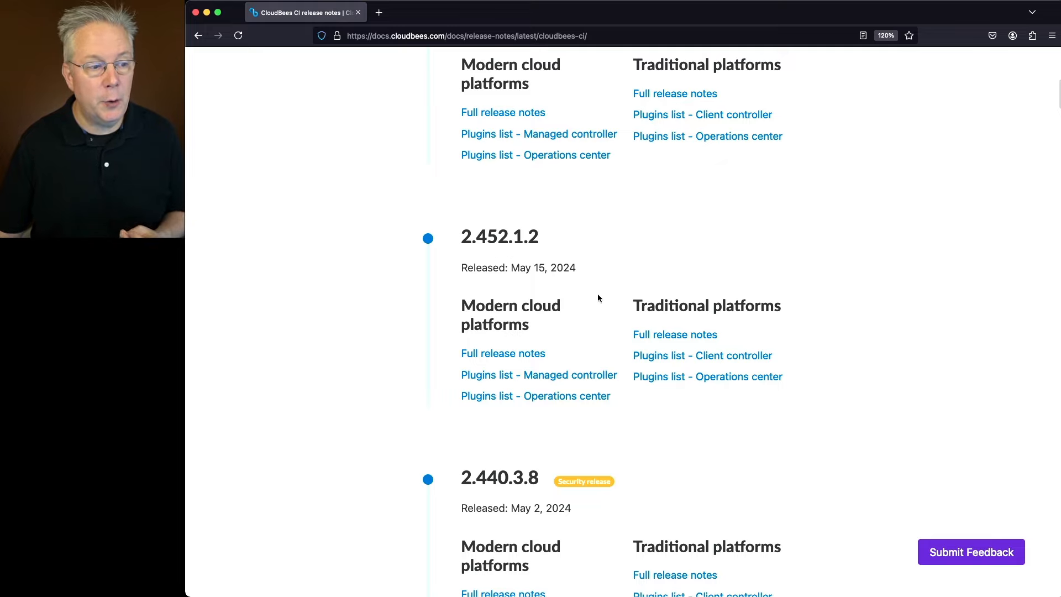
scroll("up", 3)
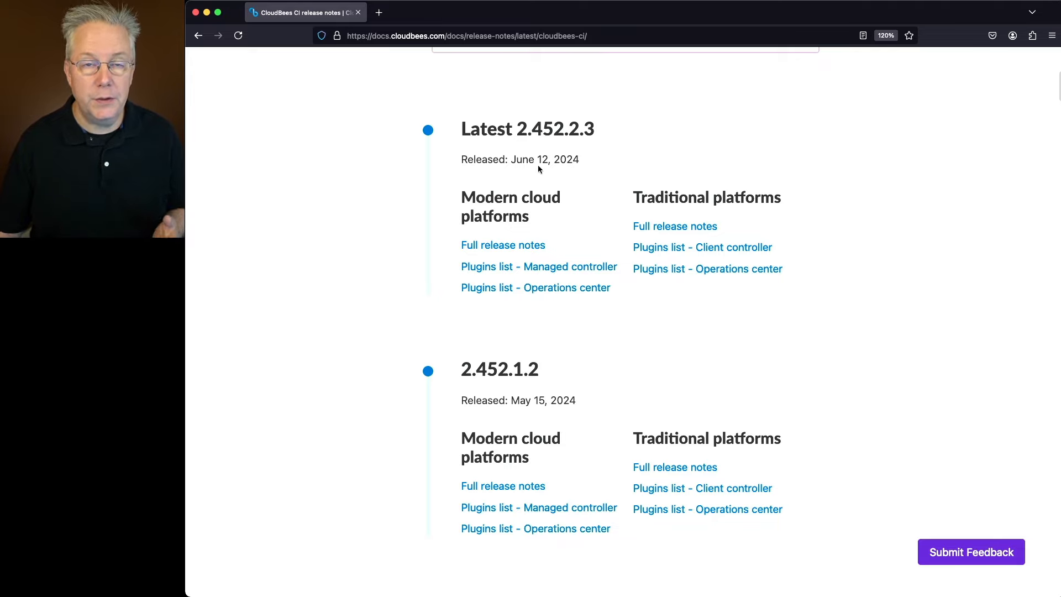
mouse_move(545, 173)
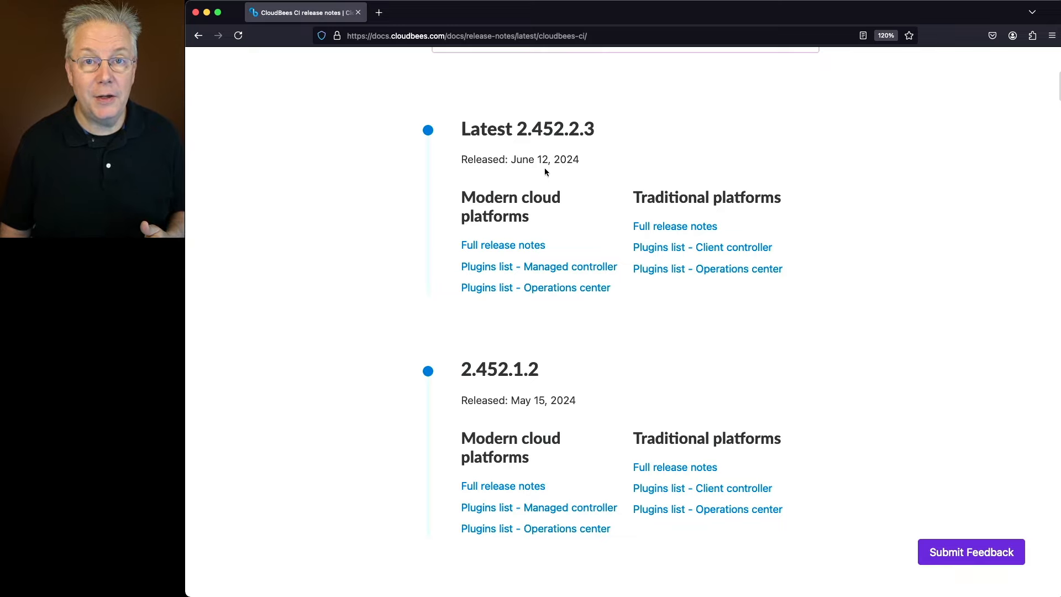
scroll("down", 3)
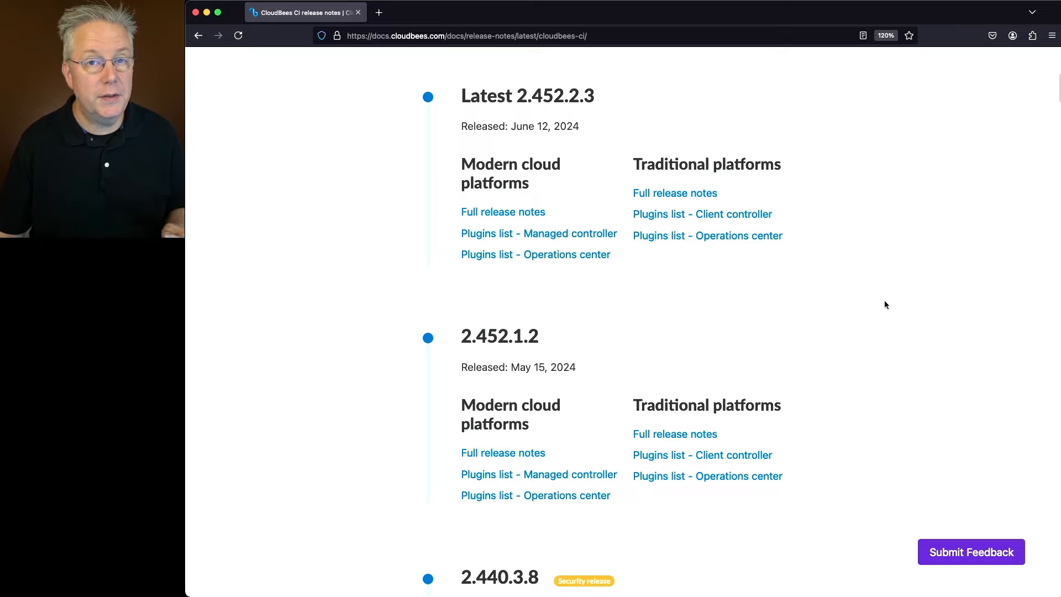
mouse_move(906, 316)
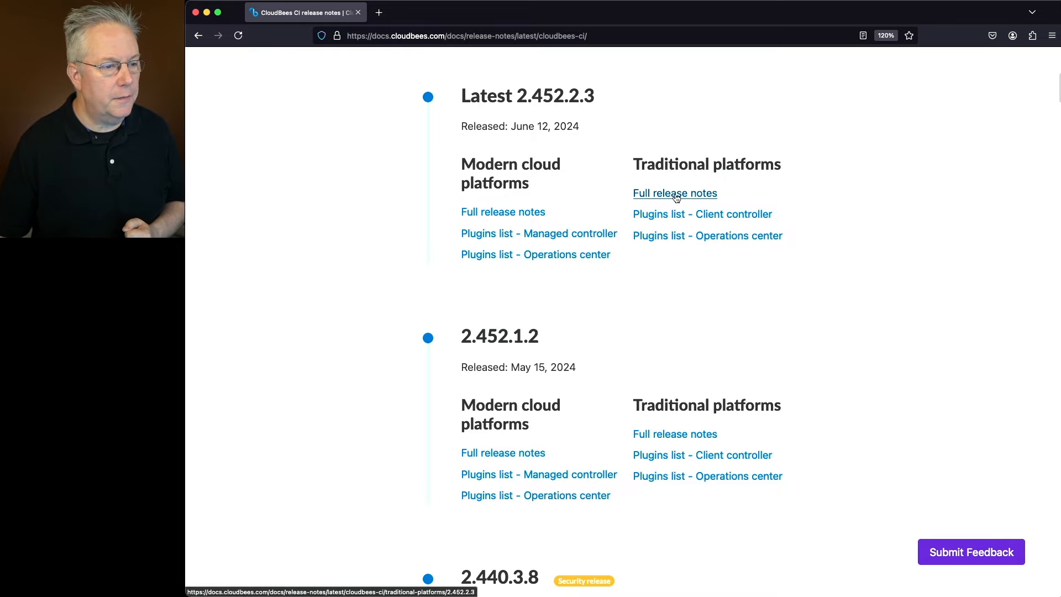
View the traditional platforms 2.452.2.3 notes and highlight the phrase about only administrators being able to create
left_click(674, 192)
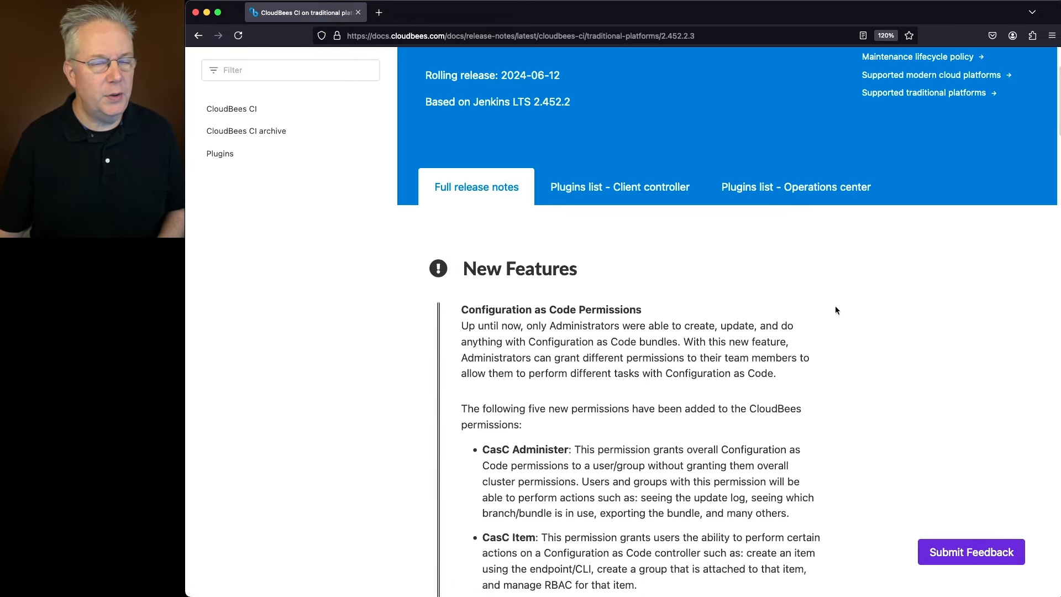
scroll("down", 3)
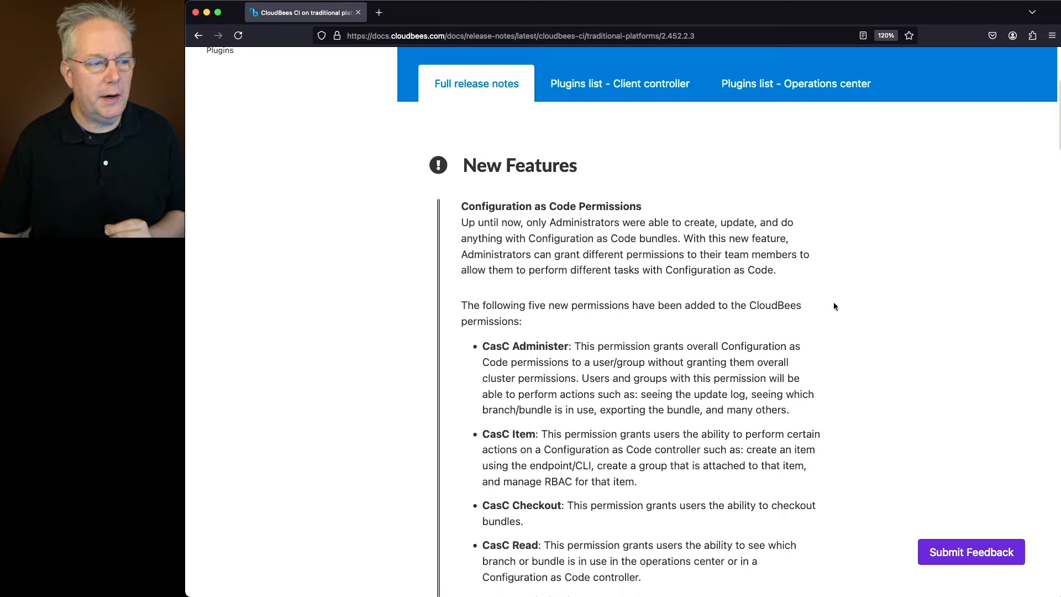
scroll("down", 3)
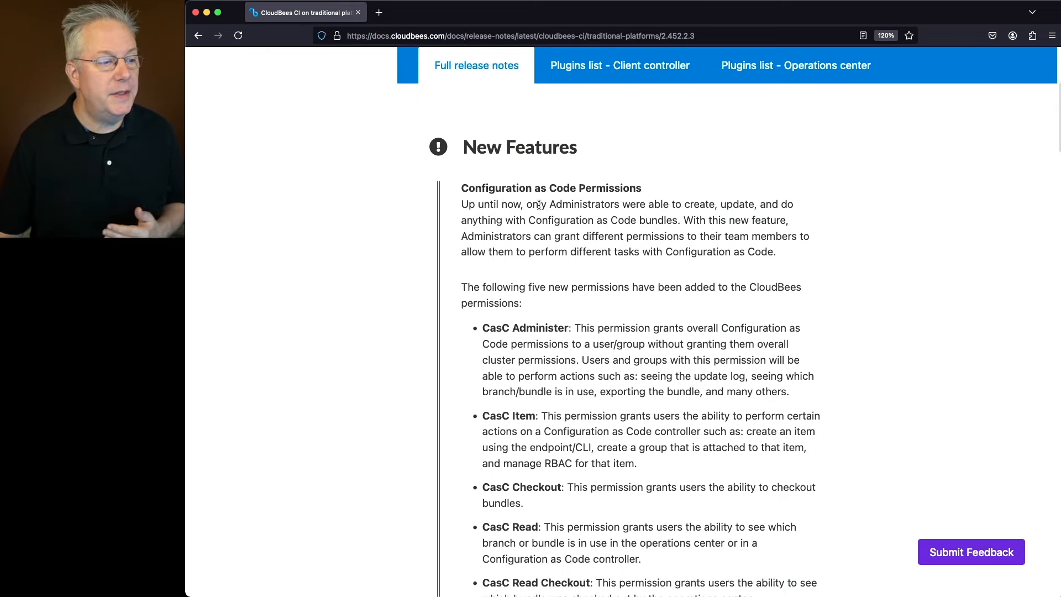
left_click_drag(526, 203, 700, 203)
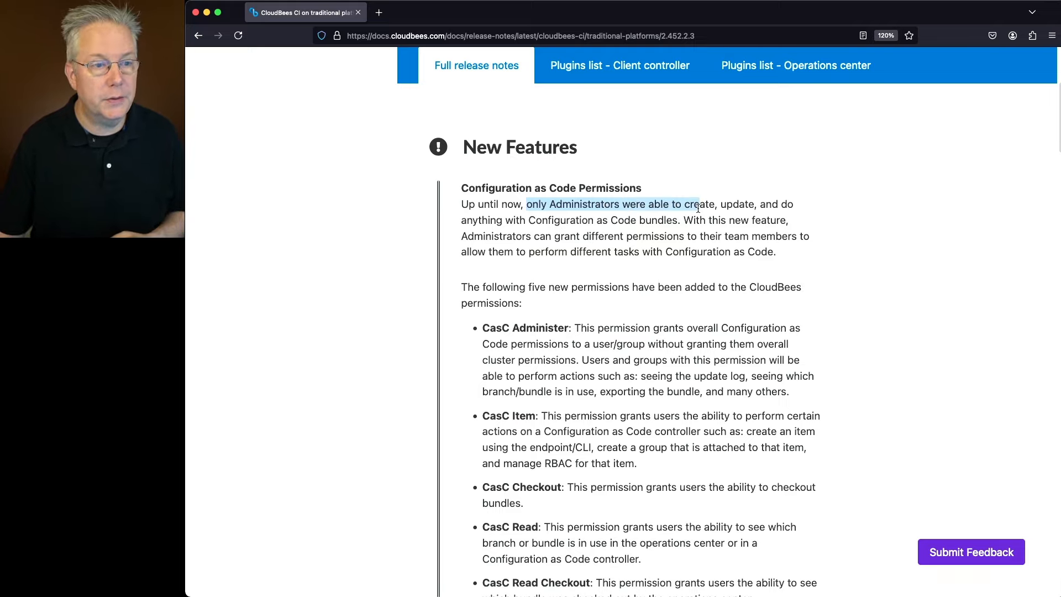
mouse_move(698, 216)
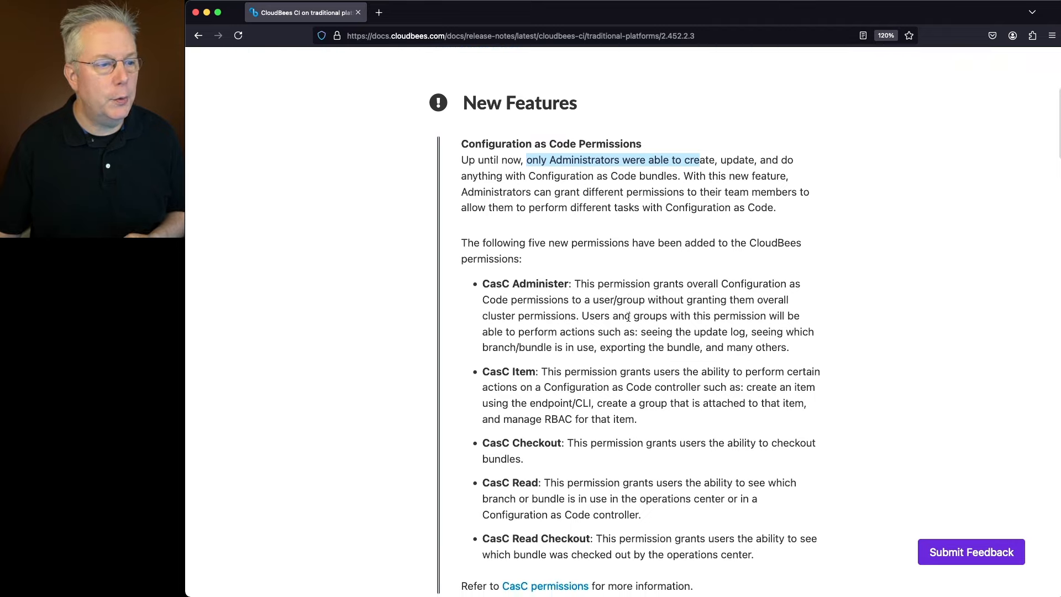
Read down through Feature Enhancements to the Resolved Issues entries of the traditional platforms notes
scroll("down", 3)
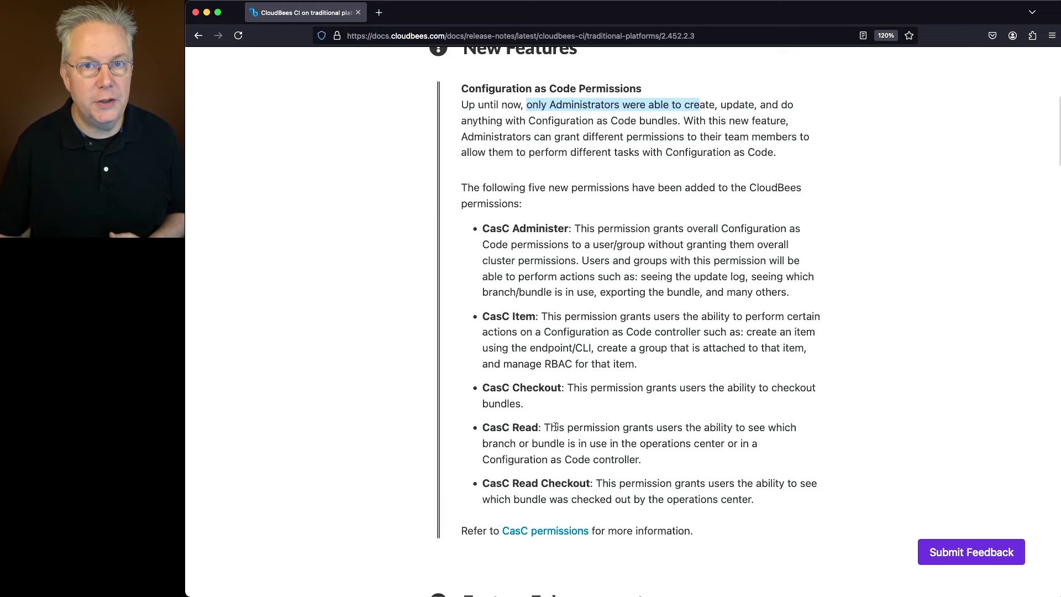
scroll("down", 3)
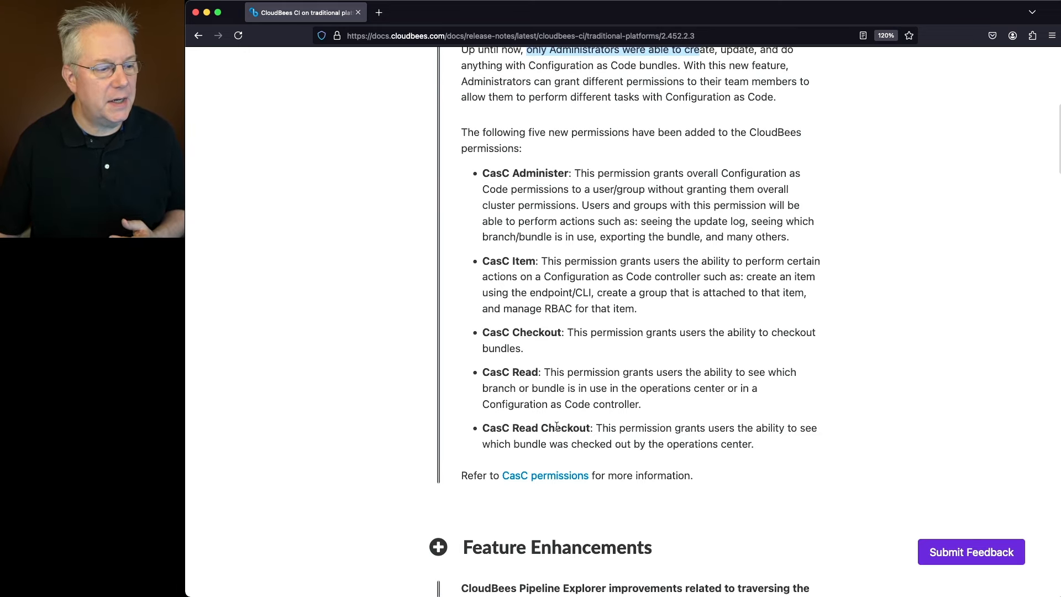
scroll("down", 3)
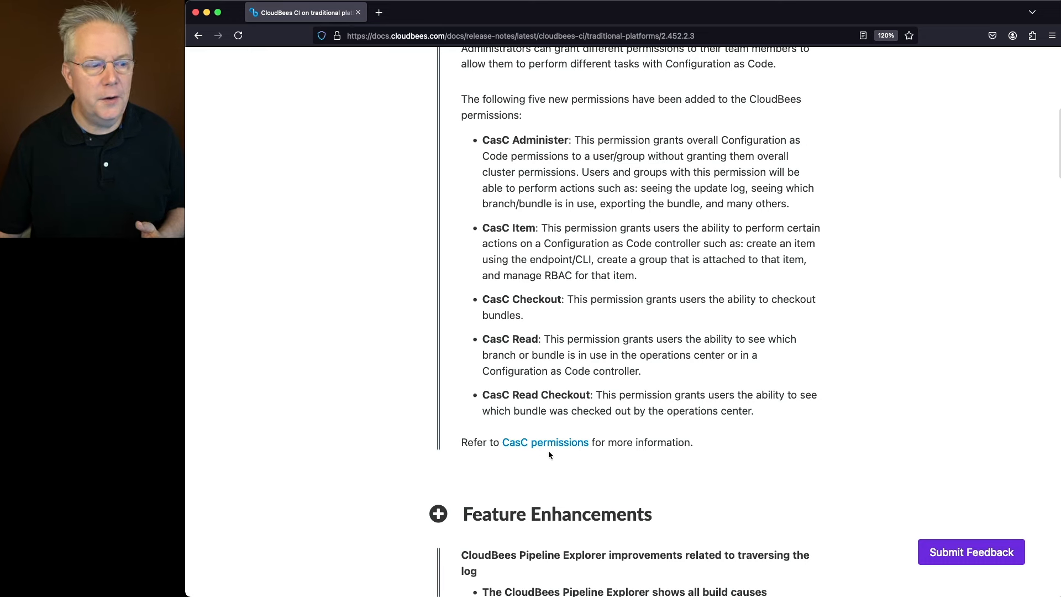
scroll("down", 3)
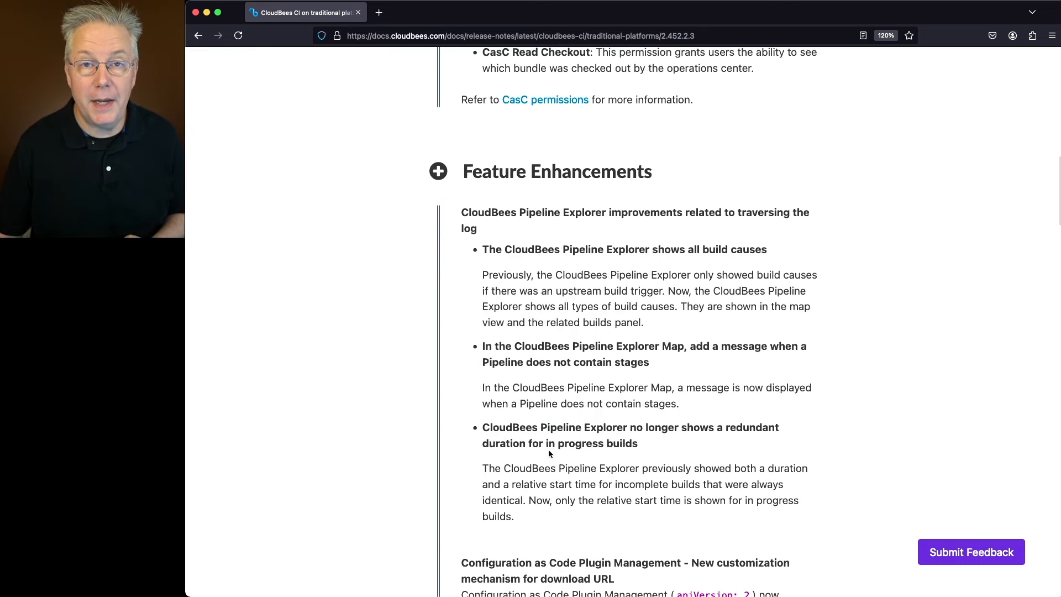
scroll("down", 3)
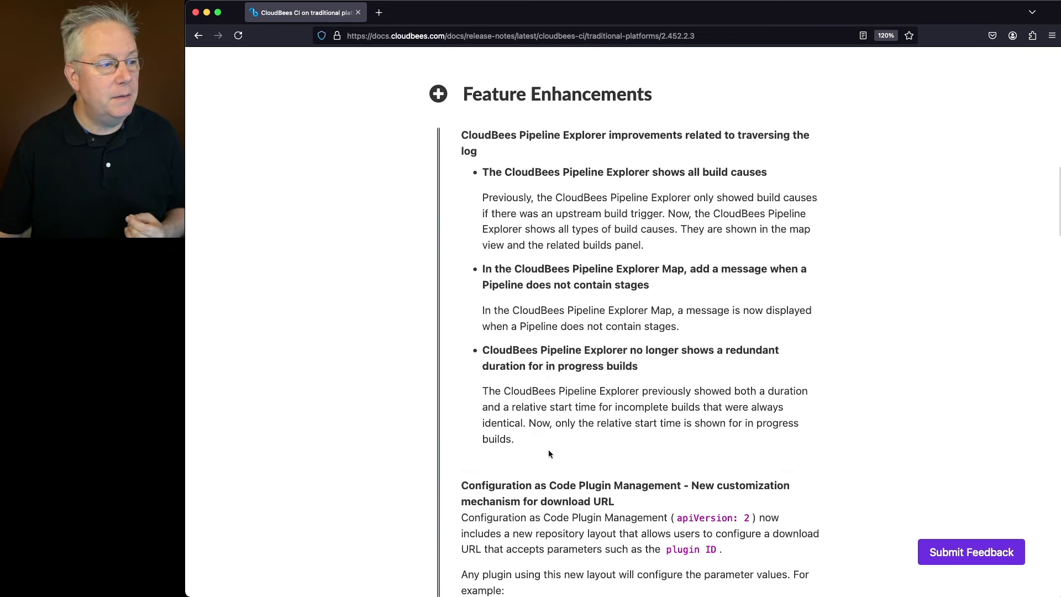
scroll("down", 3)
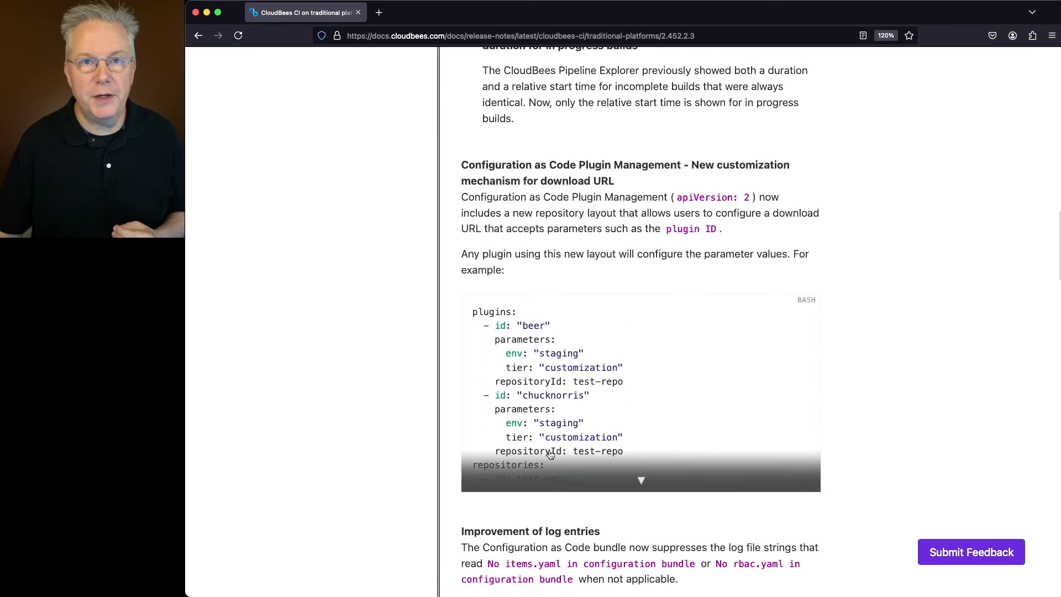
scroll("down", 3)
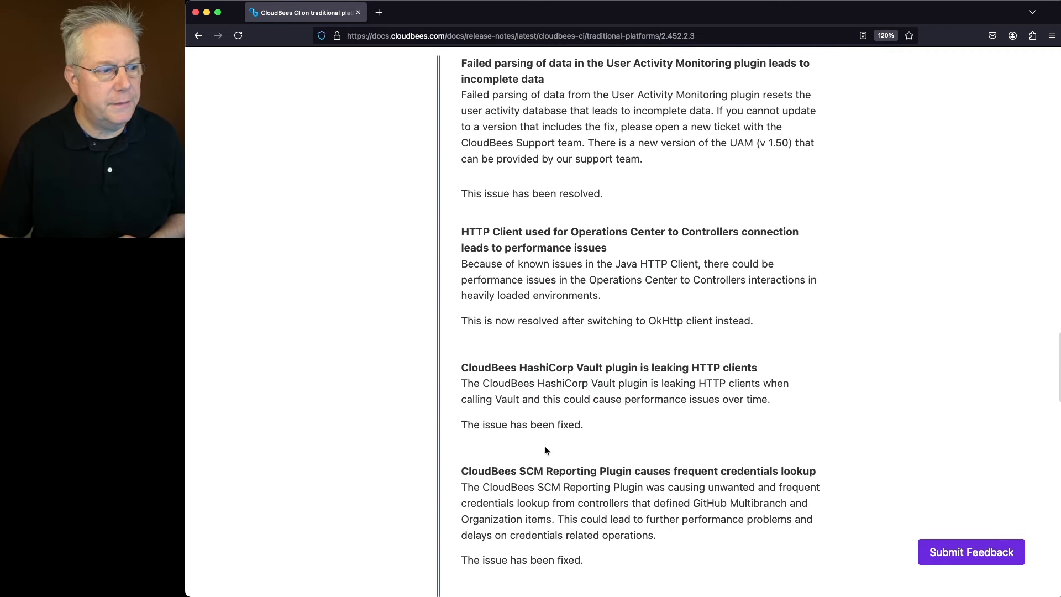
scroll("down", 3)
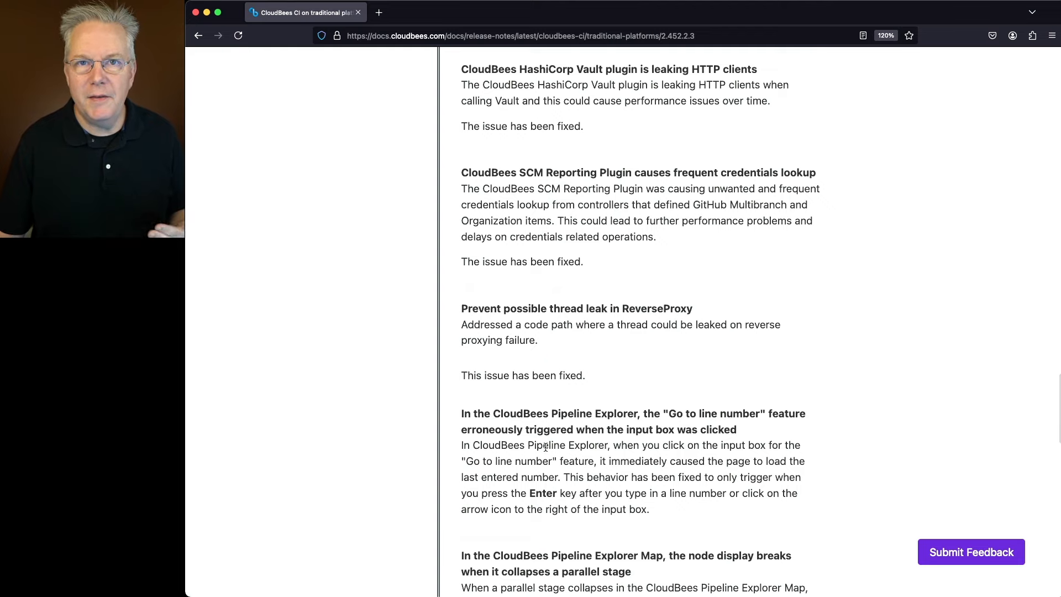
scroll("down", 3)
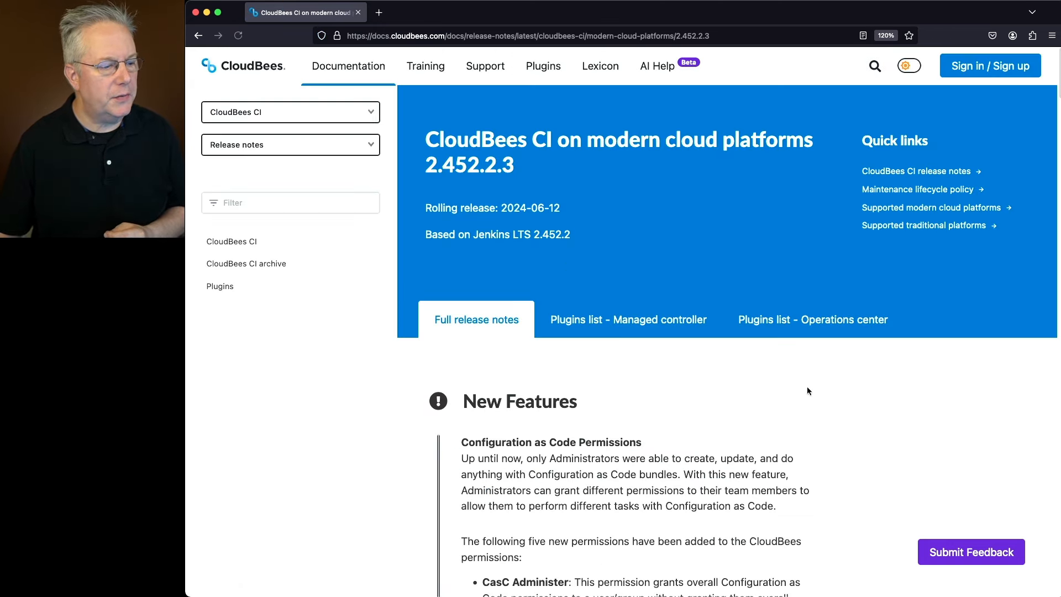
Read the modern cloud platforms 2.452.2.3 enhancements and highlight 'predefined' in the sticky sessions note
scroll("down", 3)
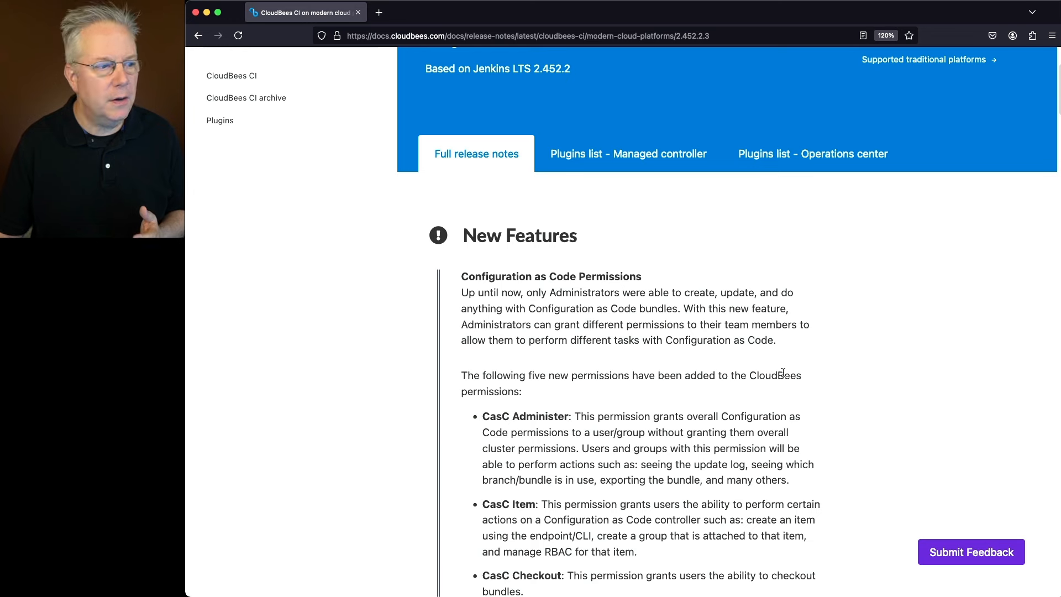
scroll("down", 3)
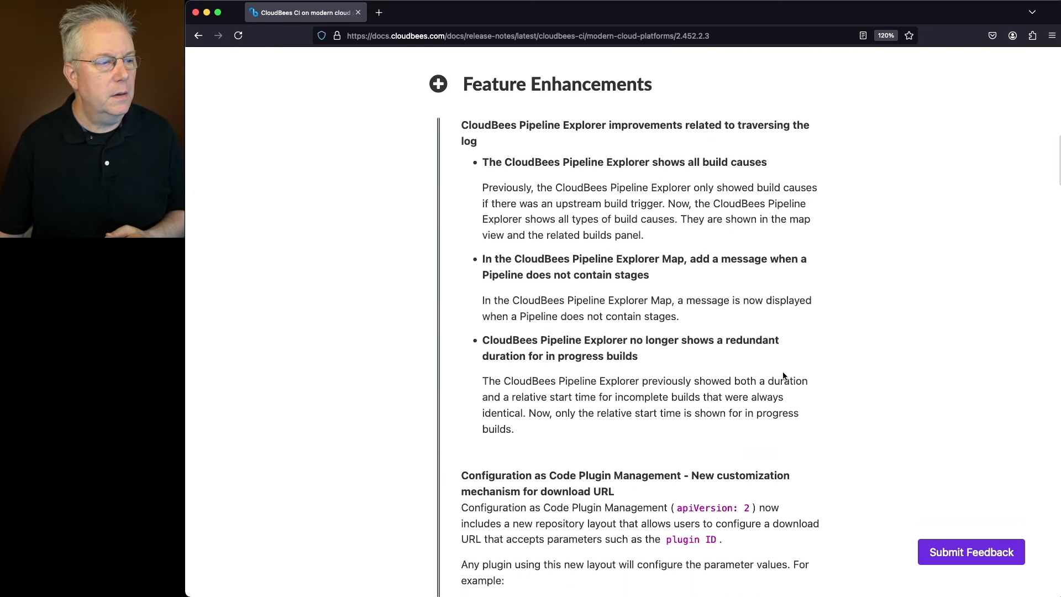
scroll("down", 3)
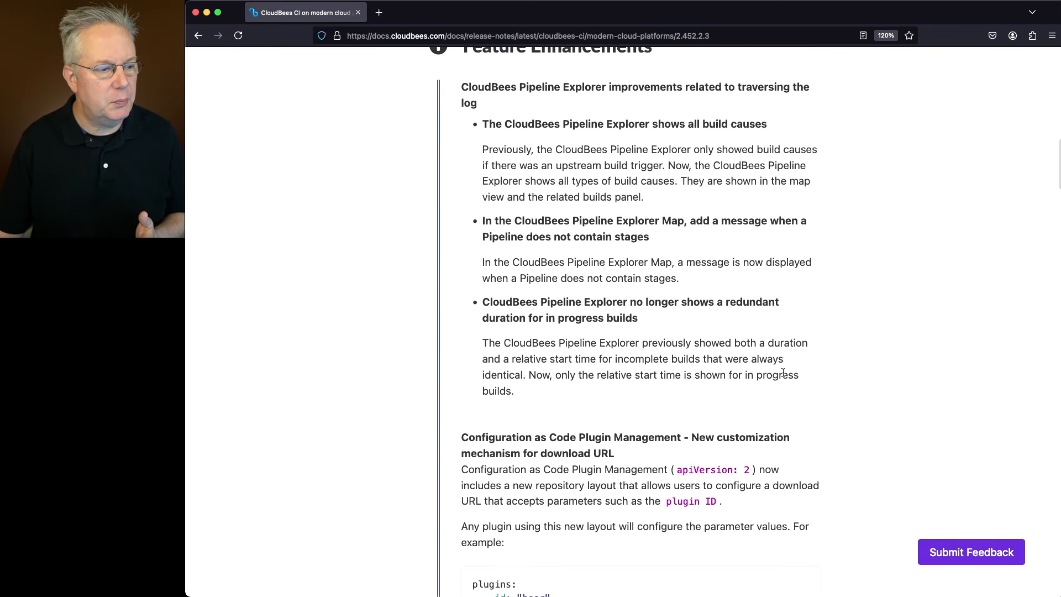
scroll("down", 3)
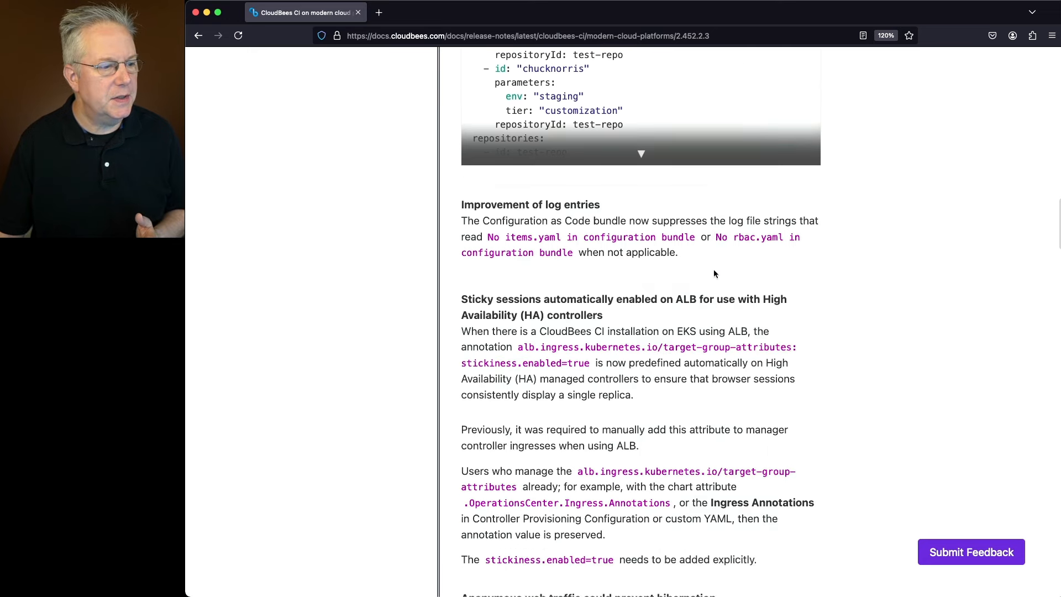
scroll("down", 3)
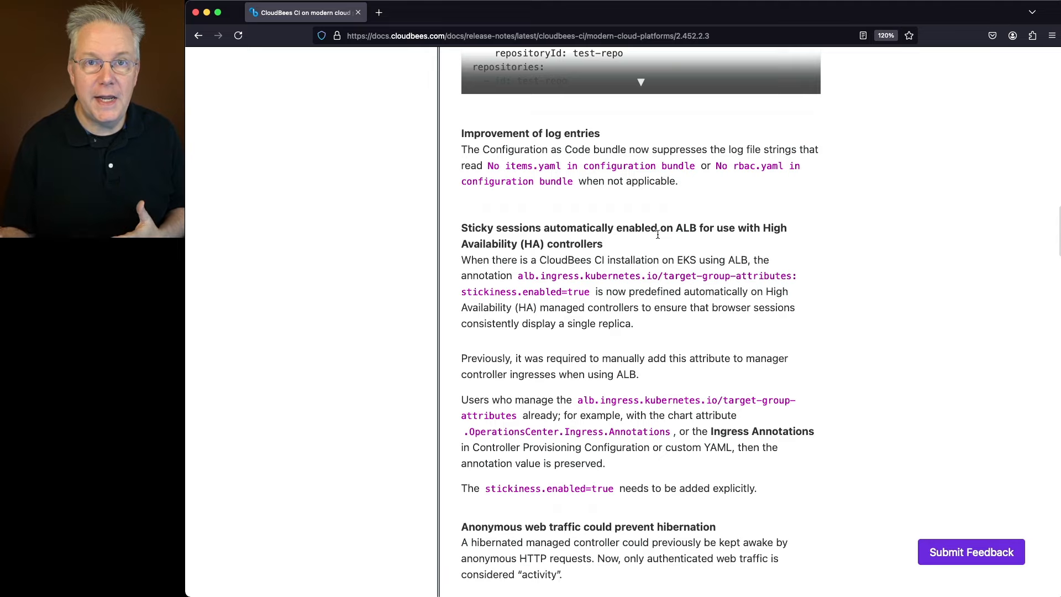
mouse_move(635, 290)
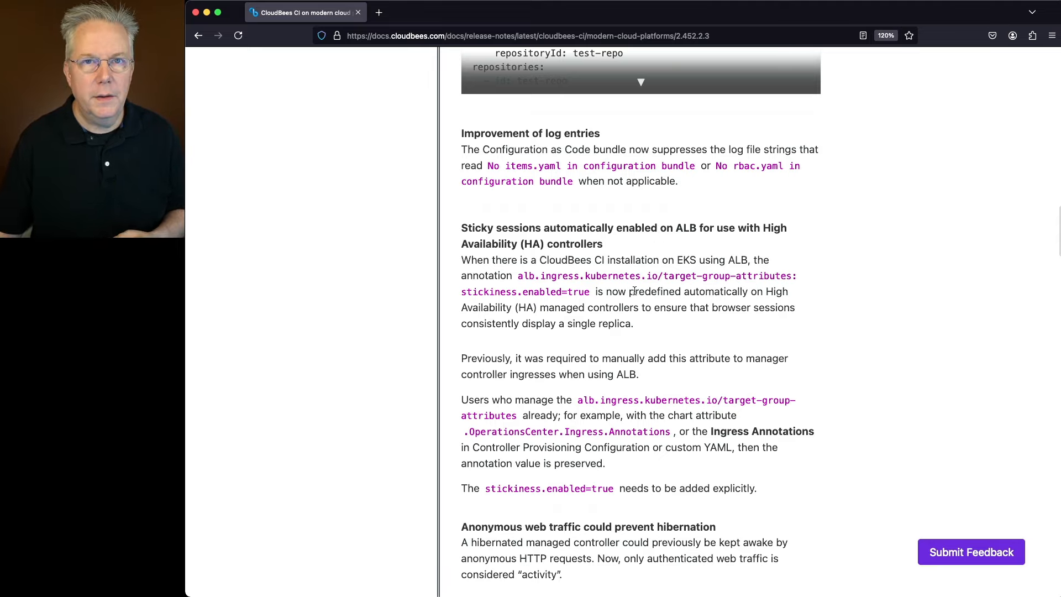
double_click(655, 291)
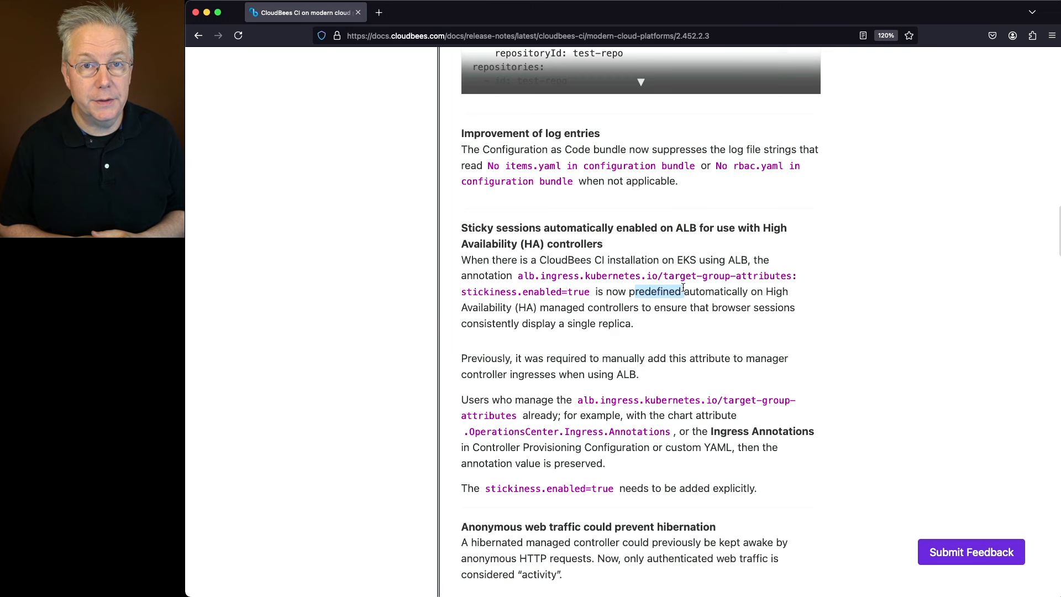
Continue down to the Resolved Issues with the HashiCorp Vault and SCM Reporting fixes
scroll("down", 3)
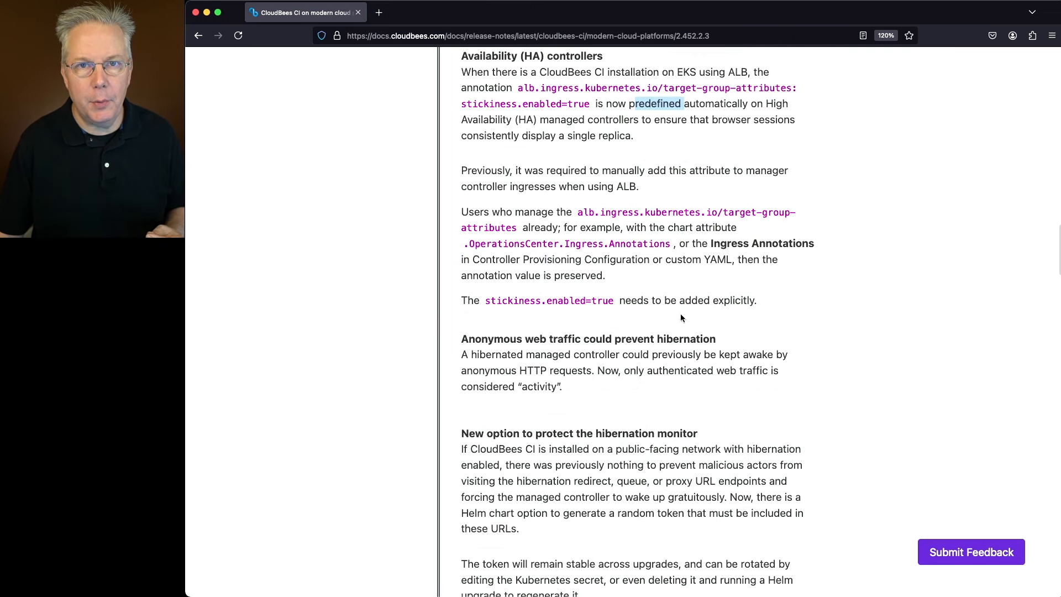
scroll("down", 3)
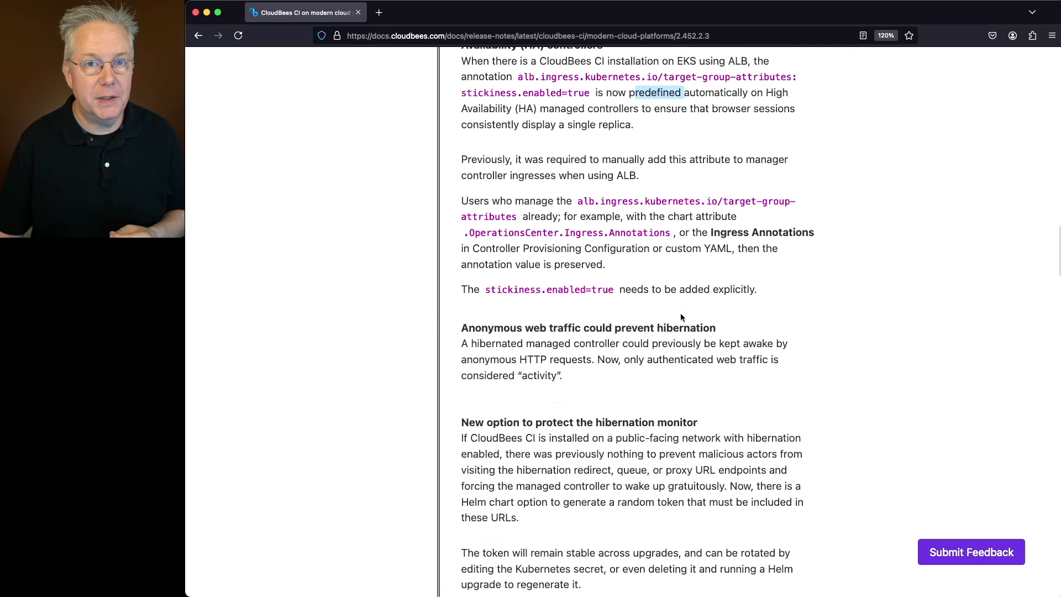
scroll("down", 3)
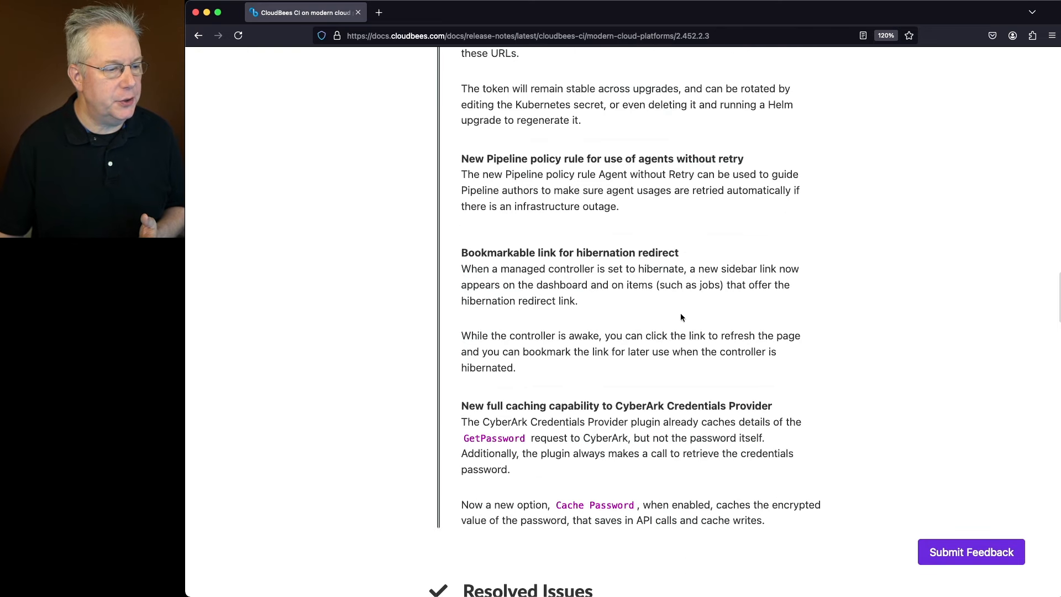
scroll("down", 3)
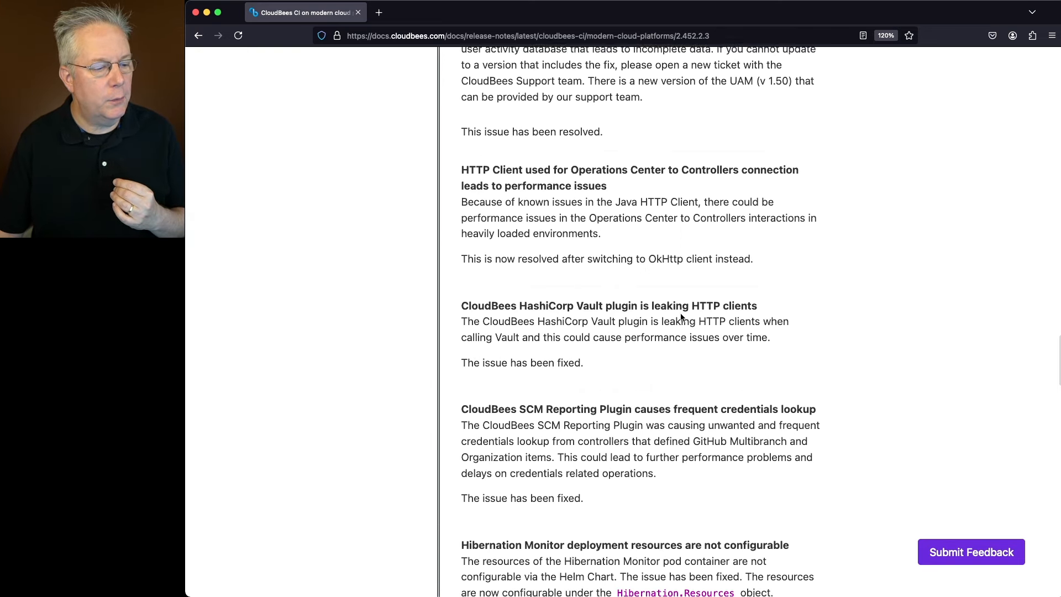
scroll("down", 3)
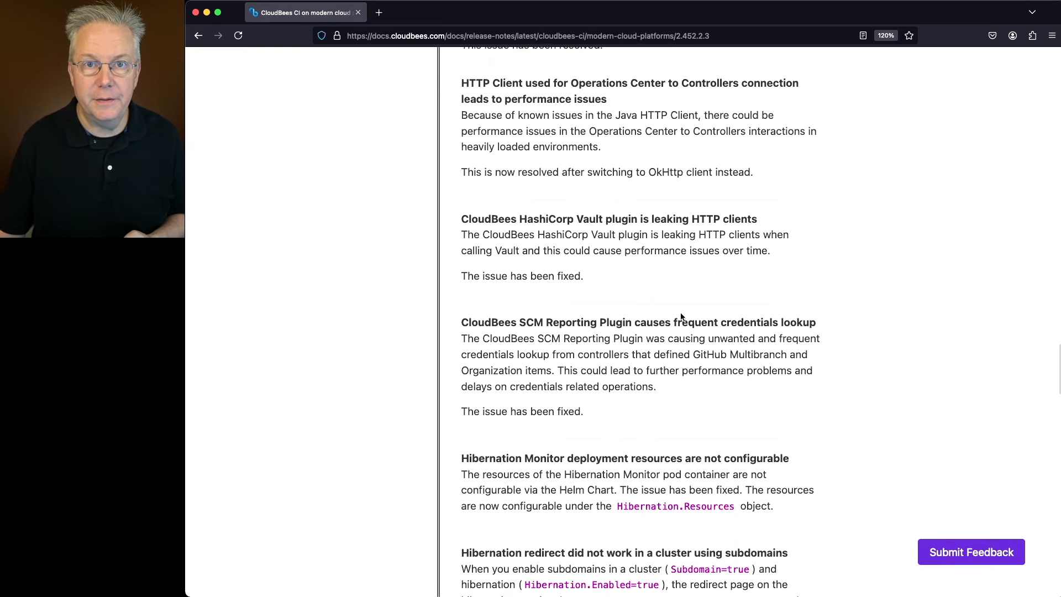